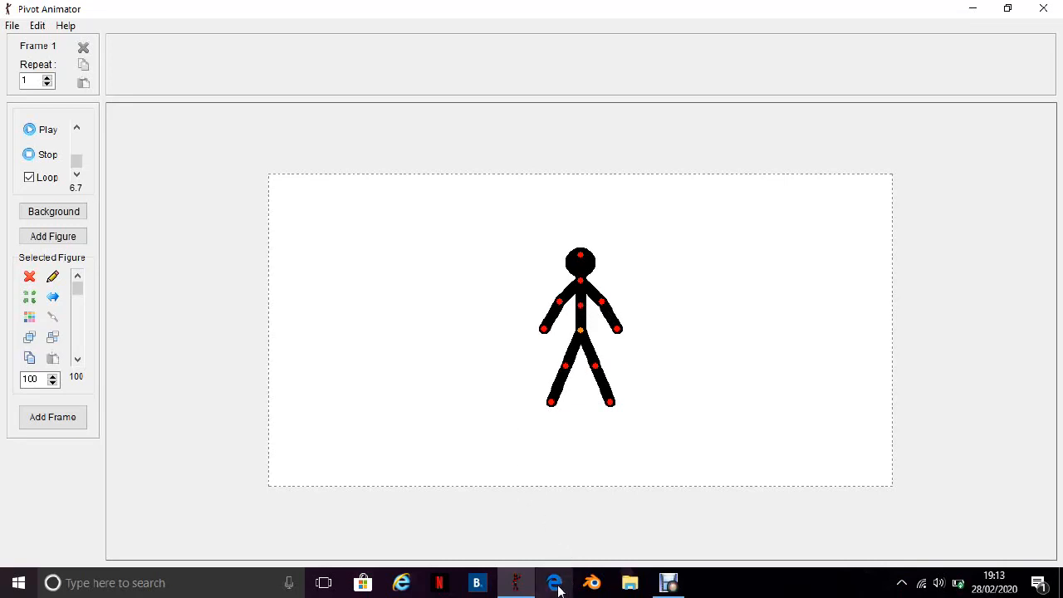
Launch the web browser from the taskbar to search Bing for 'egg'
click(554, 582)
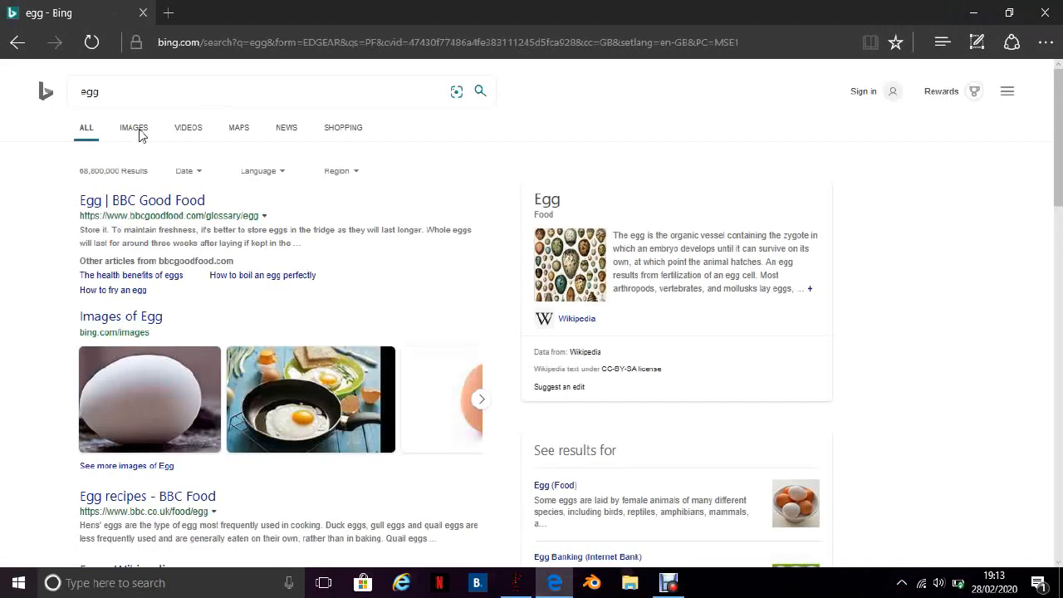
mouse_move(134, 127)
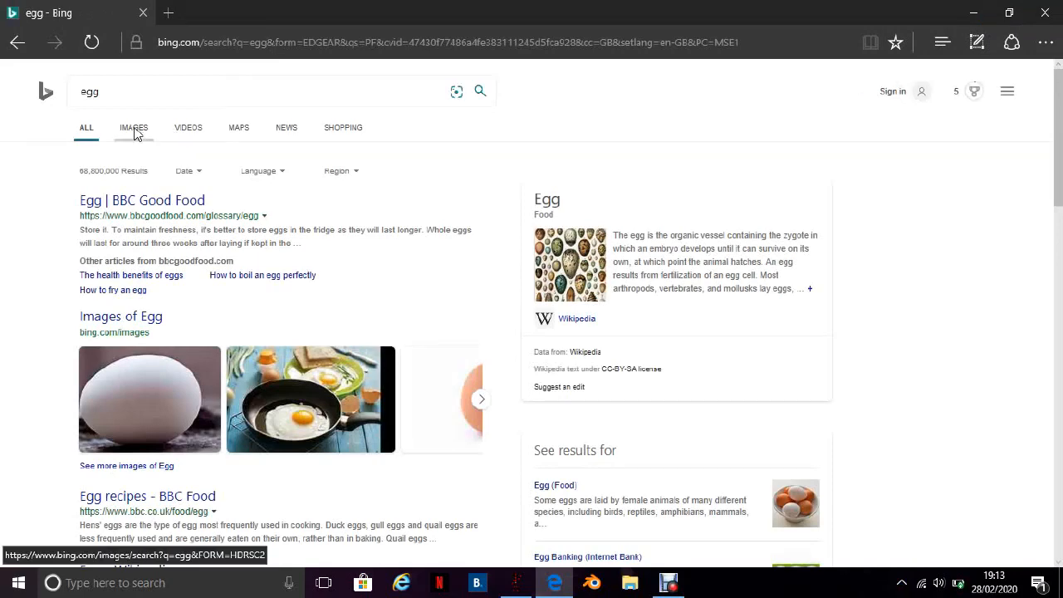
Show image results for egg and select the brown egg on a white background
click(133, 127)
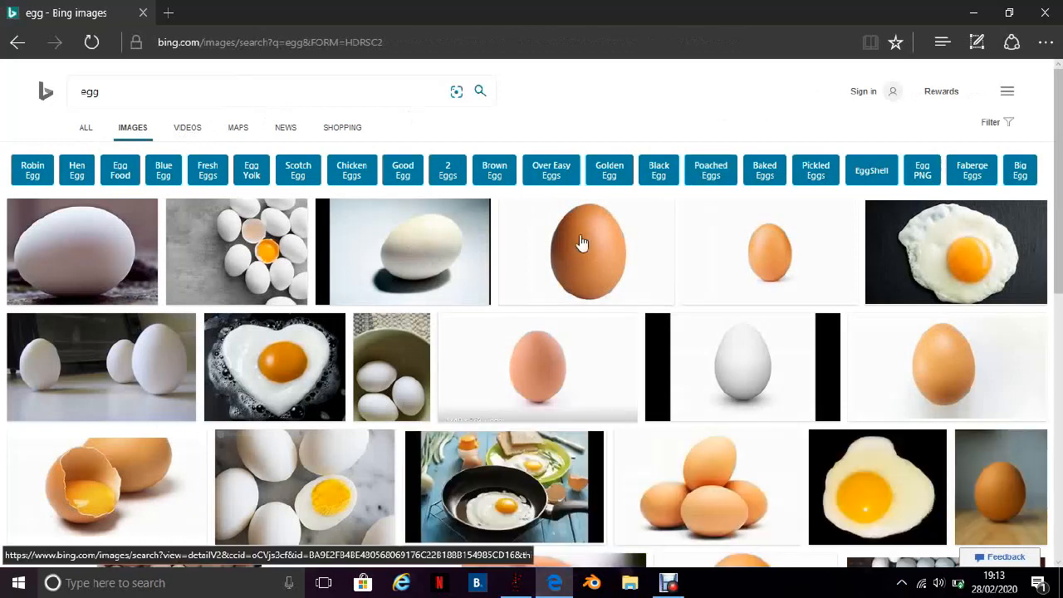
mouse_move(585, 243)
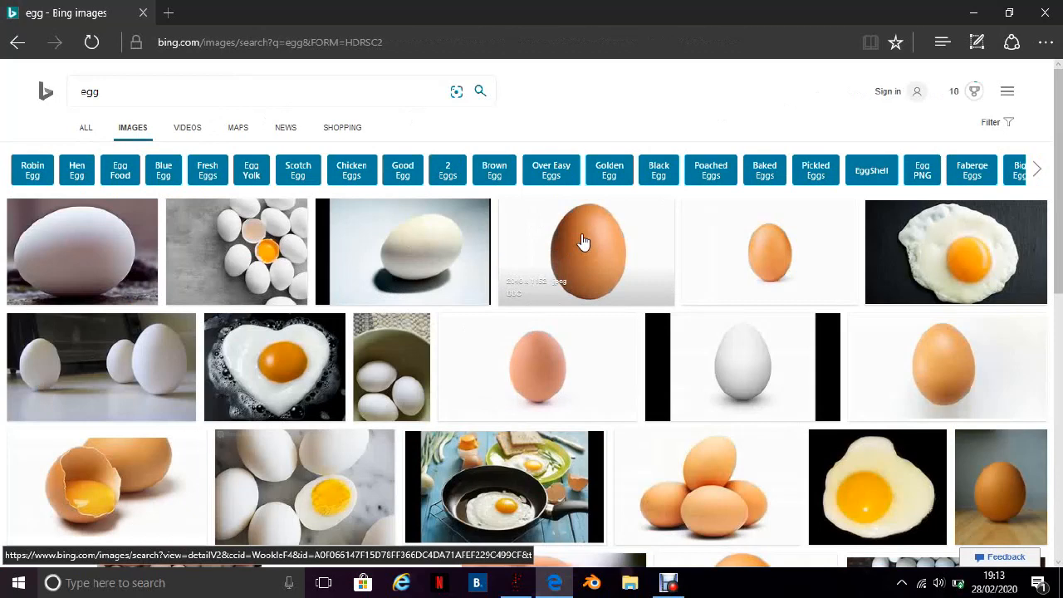
mouse_move(618, 222)
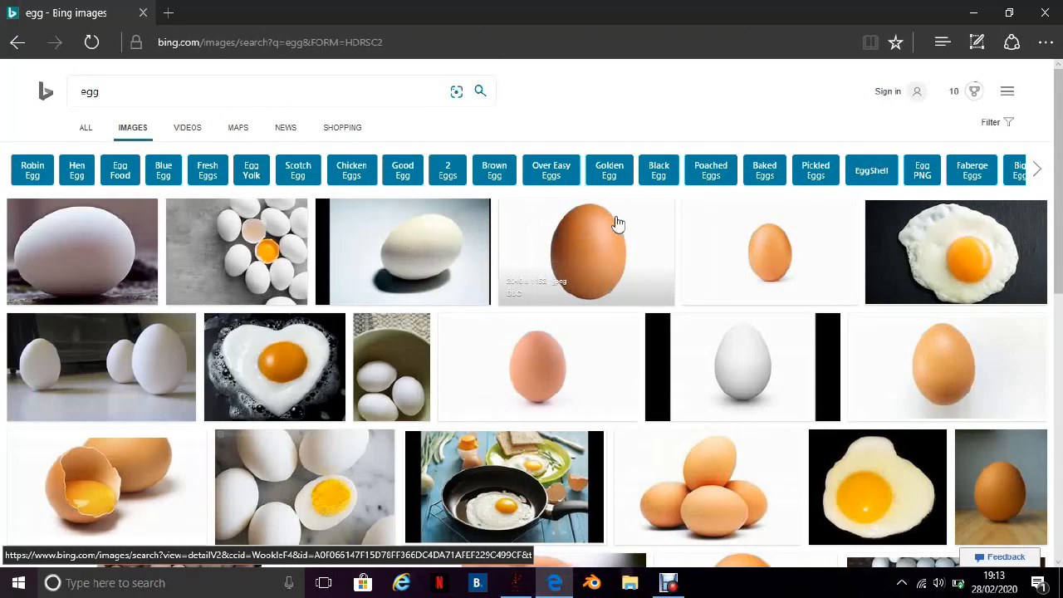
click(586, 251)
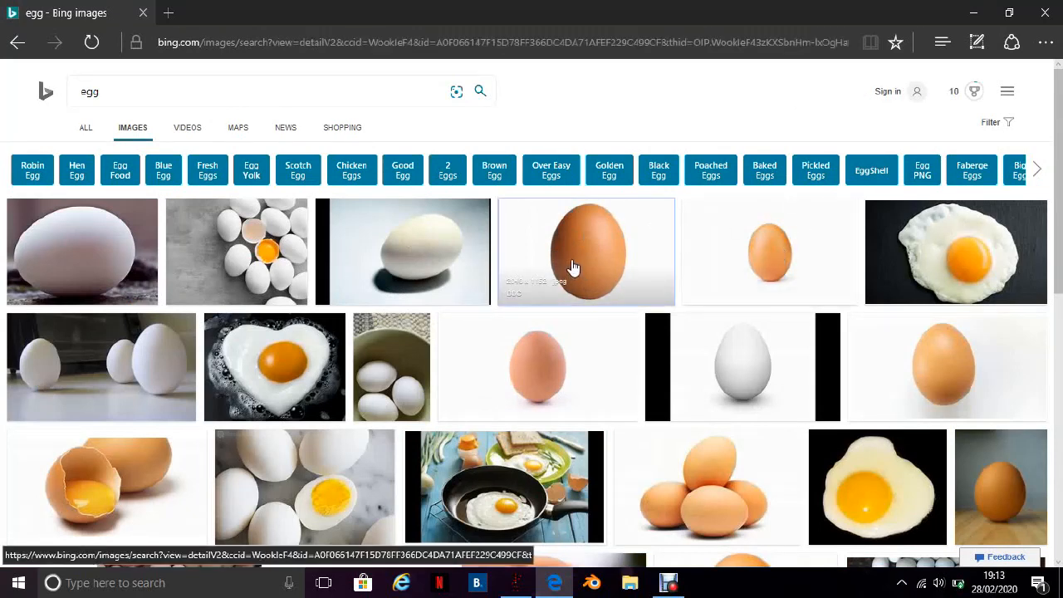
View the brown egg photo full-size, copy it, and bring up Paint
click(585, 251)
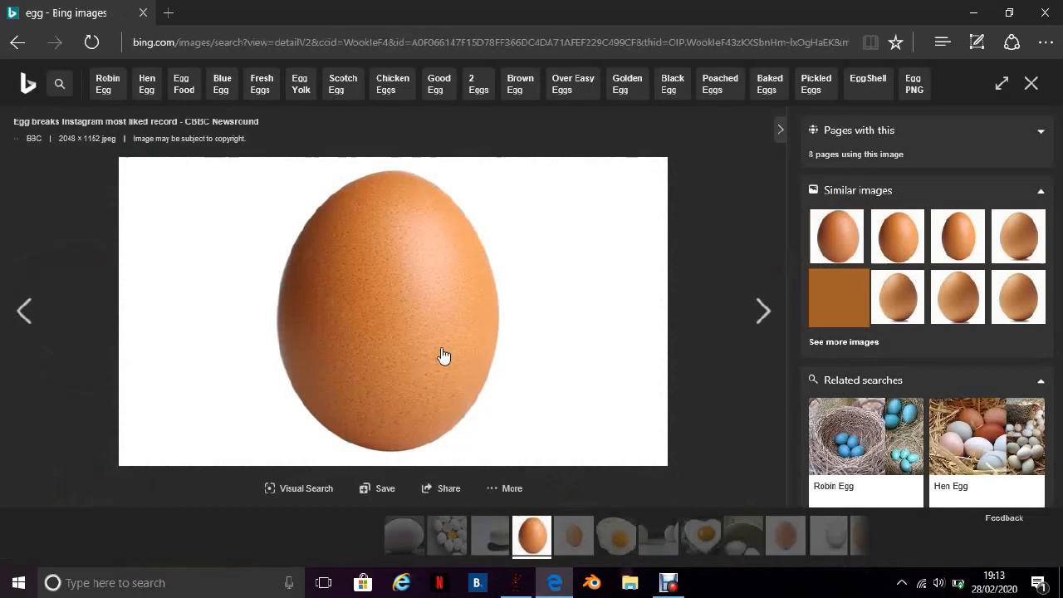
right_click(444, 355)
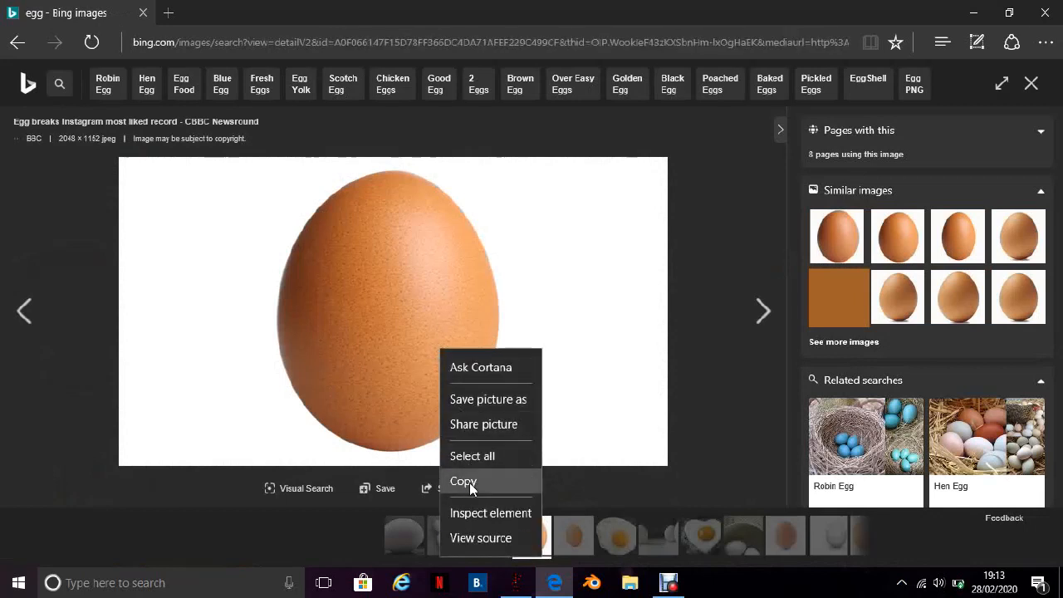
click(464, 481)
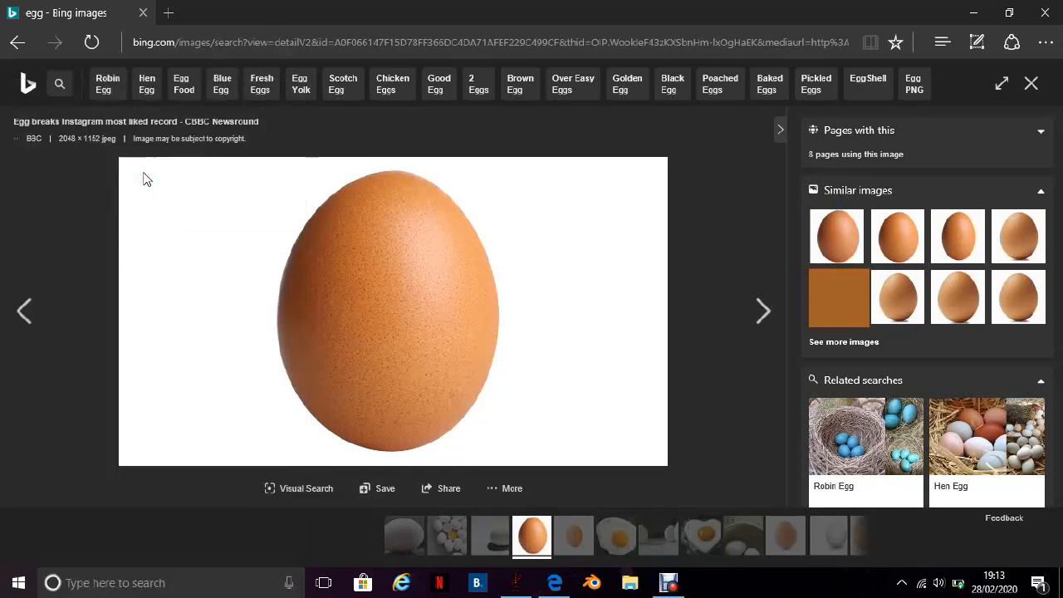
mouse_move(373, 327)
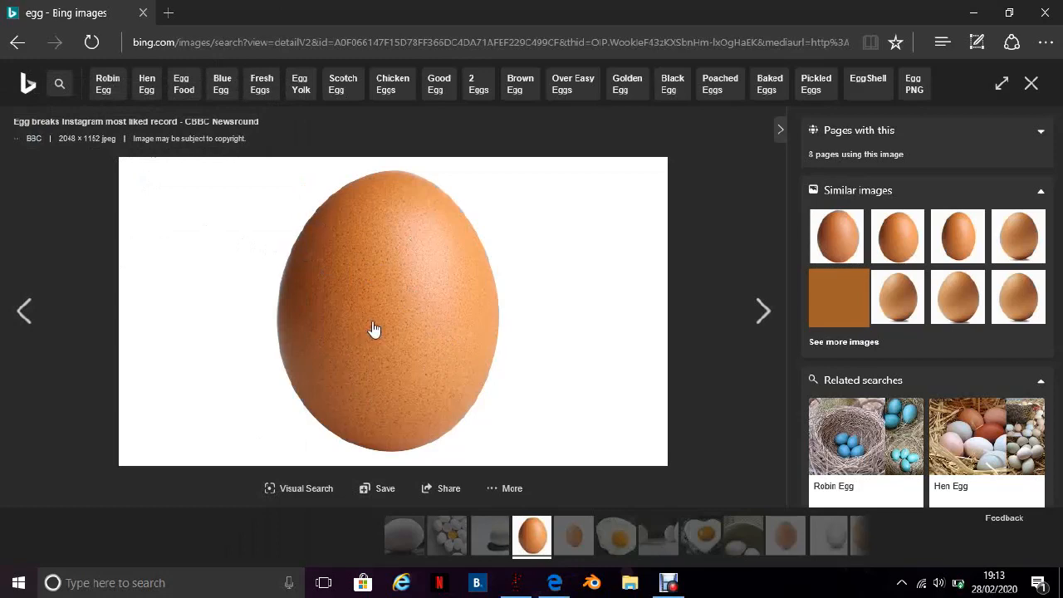
click(705, 582)
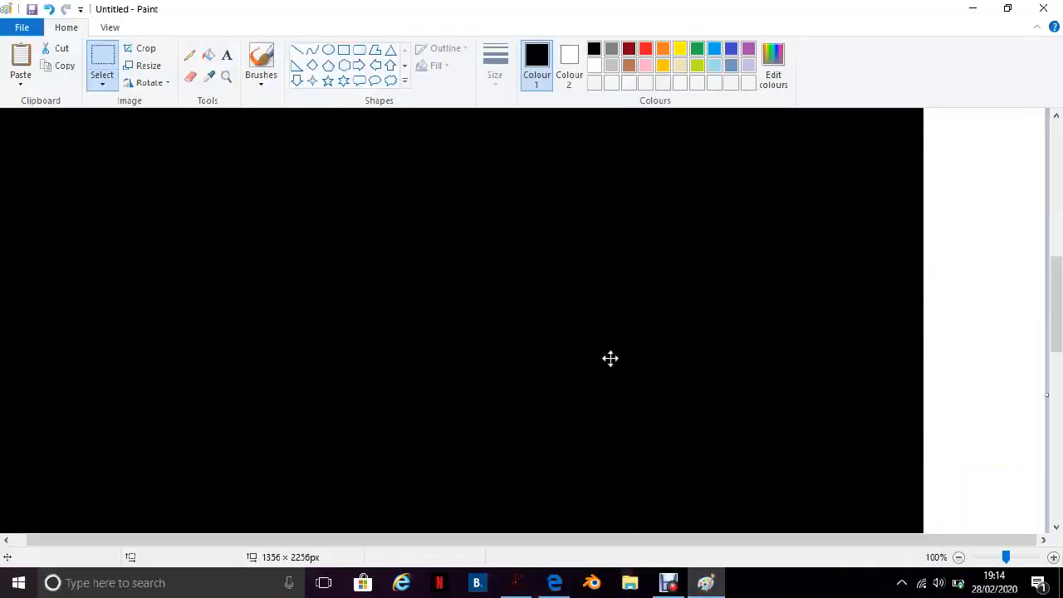
Paste the egg photo into Paint, keeping the image when the save-changes prompt appears
scroll(down, 3)
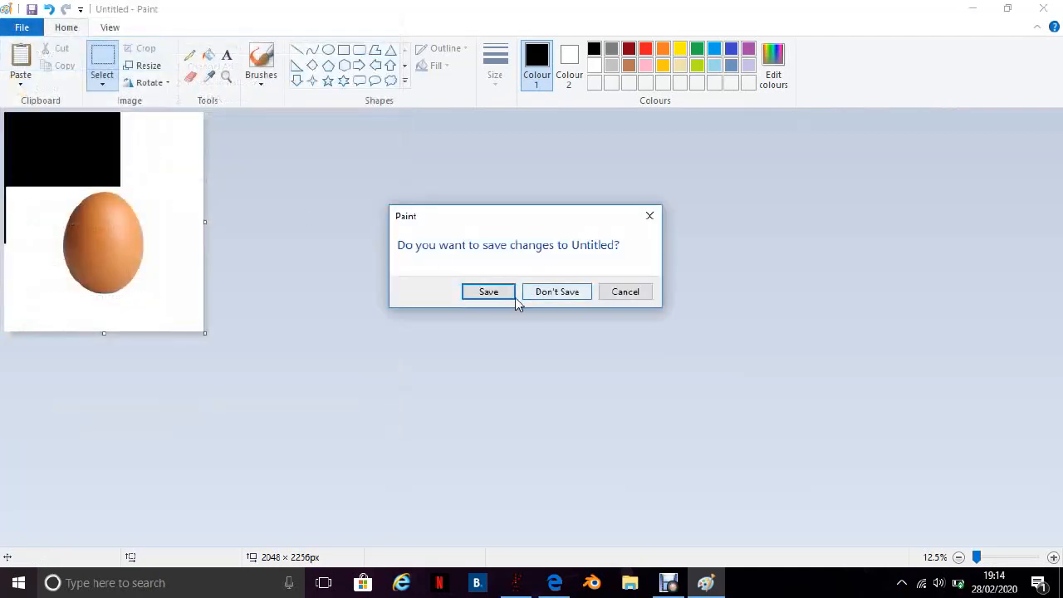
click(556, 291)
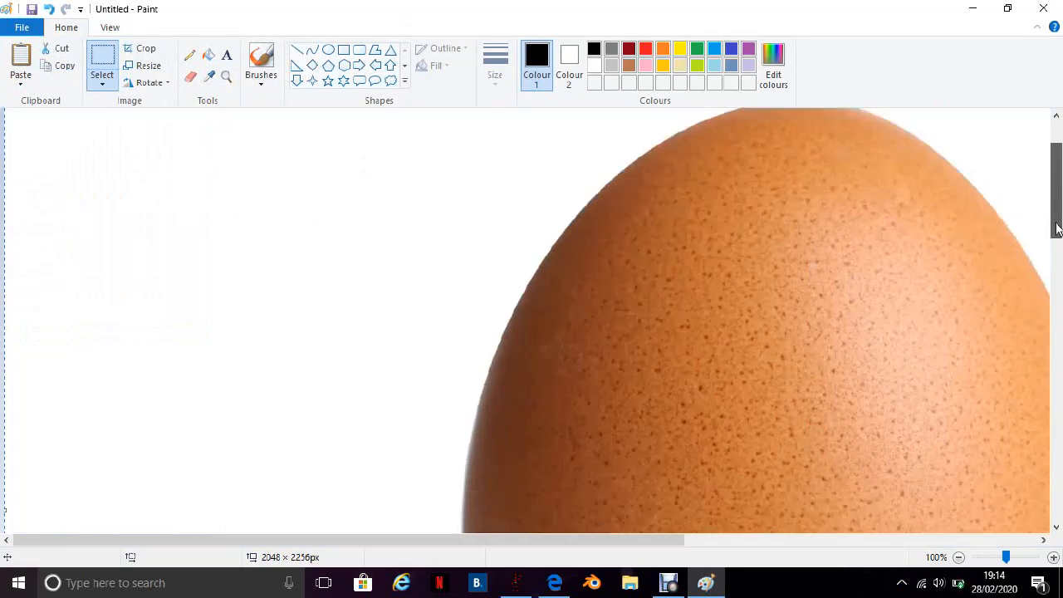
scroll(down, 3)
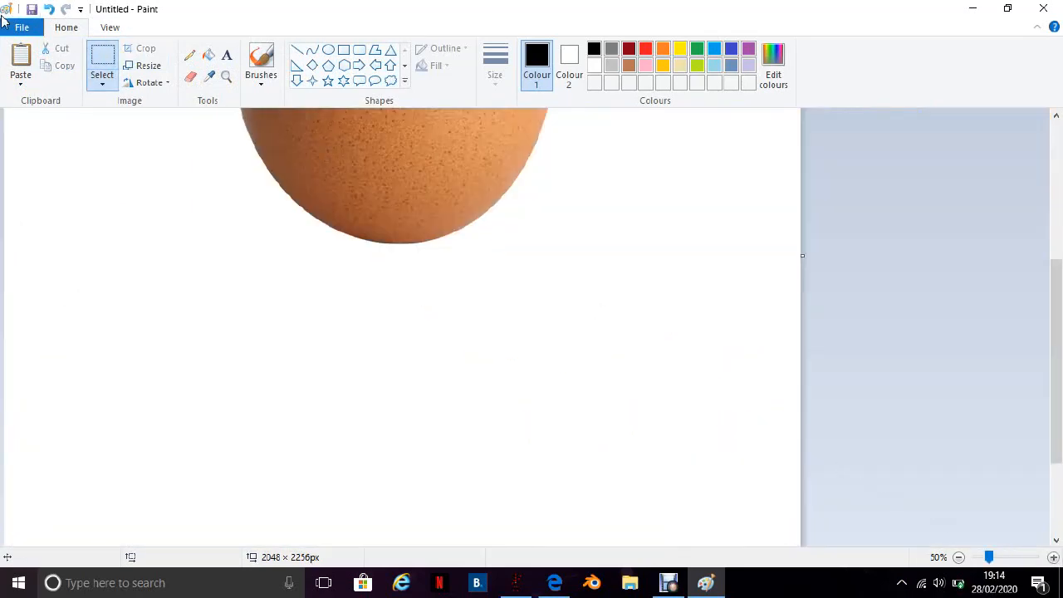
mouse_move(120, 171)
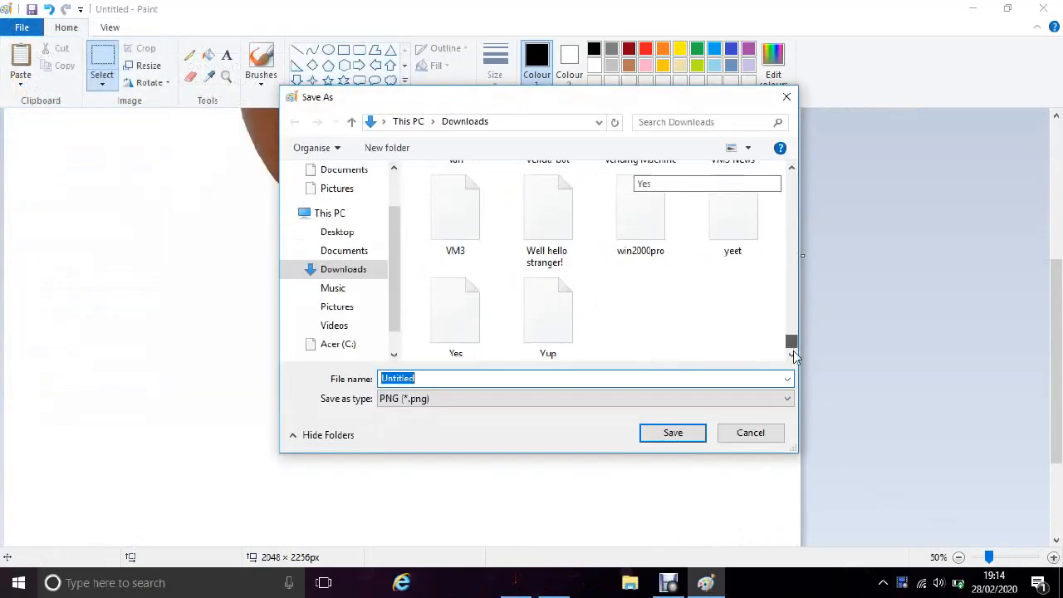
Save the egg picture as a PNG named Untitled in Downloads
click(618, 378)
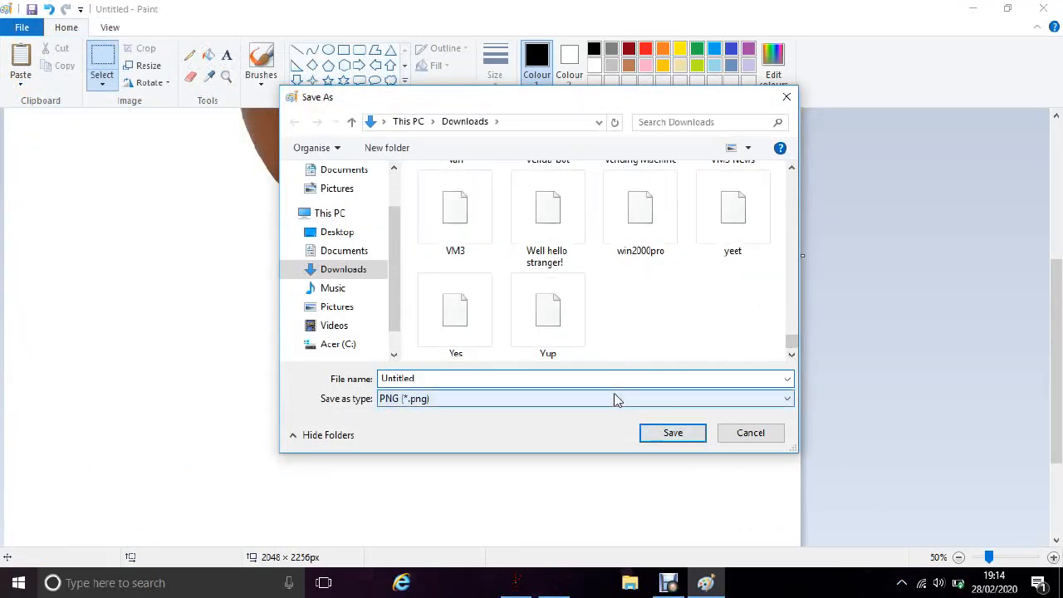
click(673, 433)
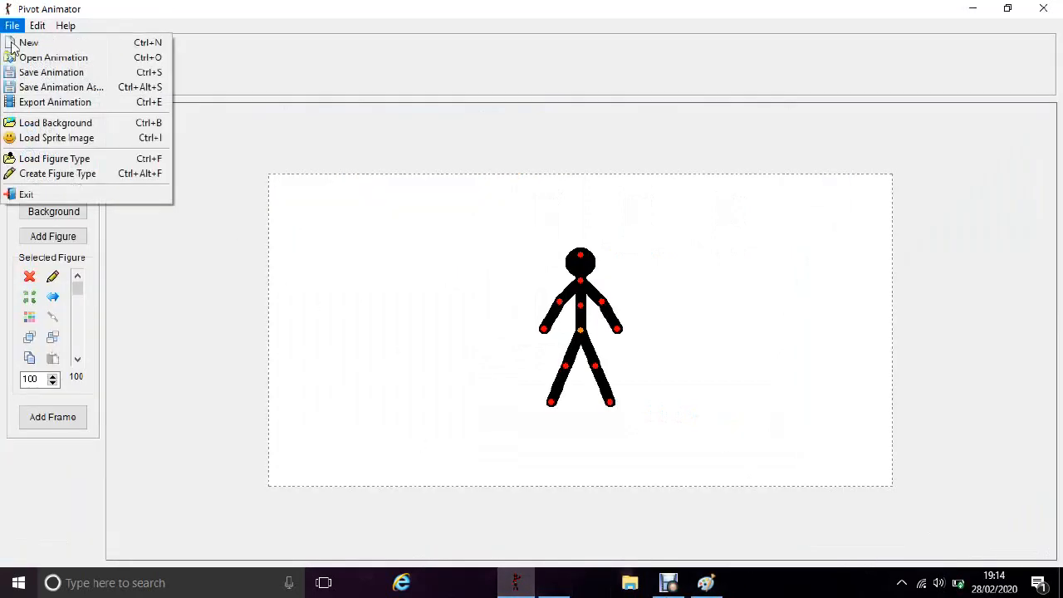
Load the Untitled egg picture from Downloads as a sprite image
click(12, 25)
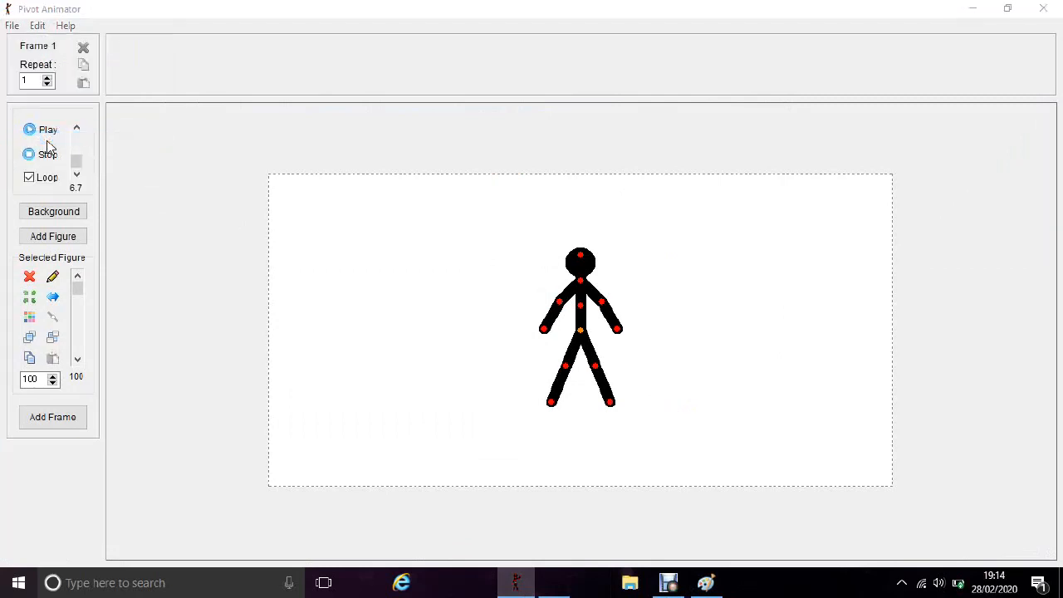
click(53, 211)
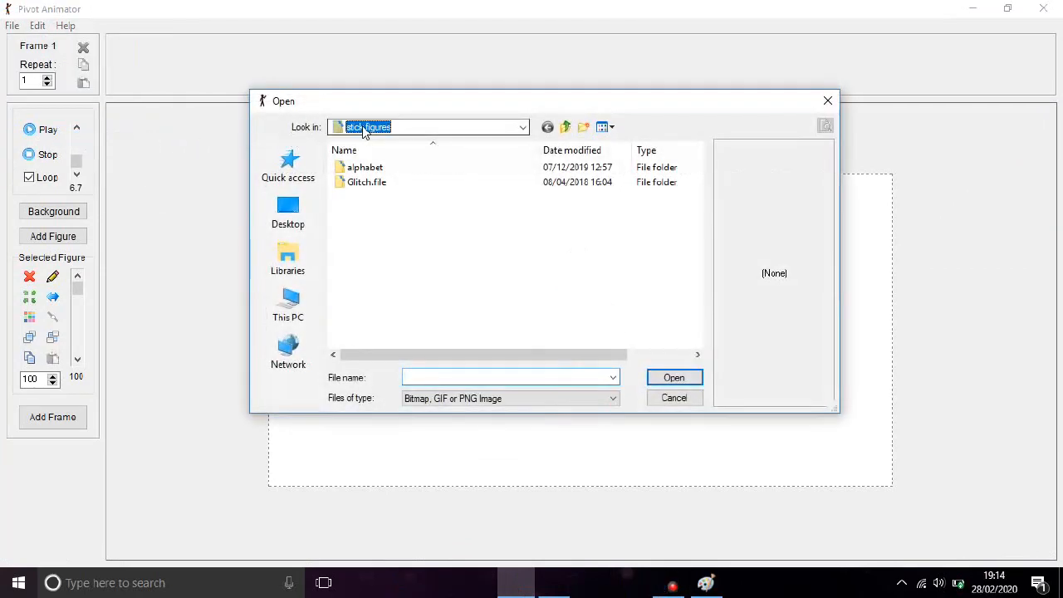
click(522, 127)
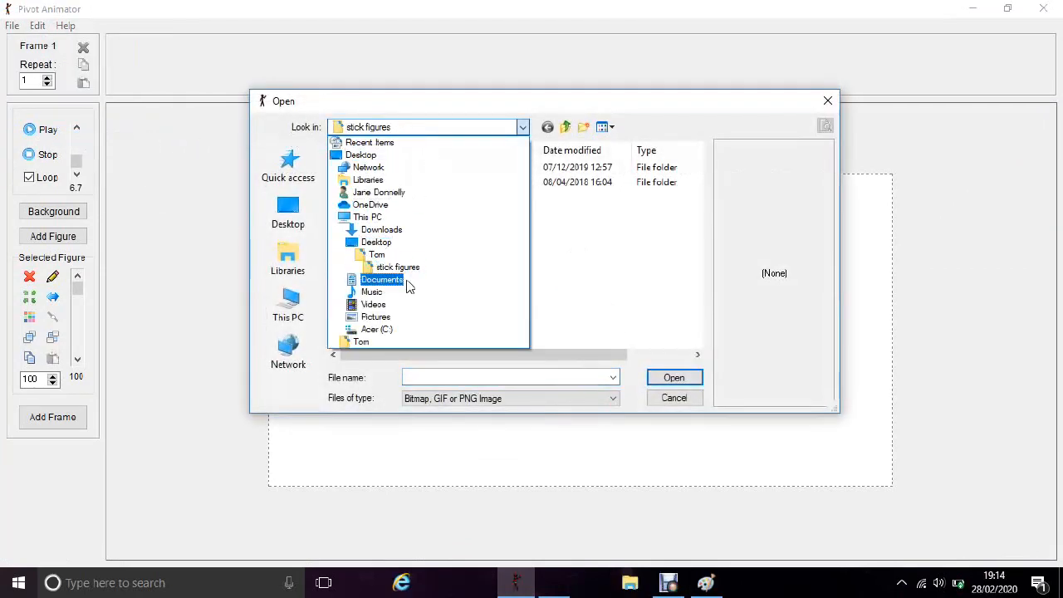
click(381, 229)
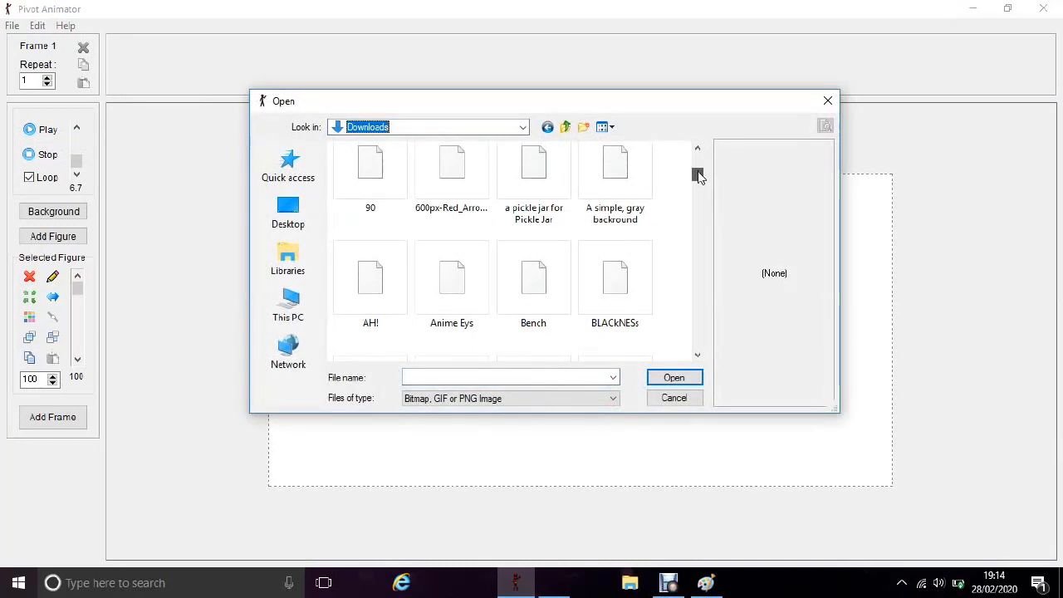
scroll(down, 3)
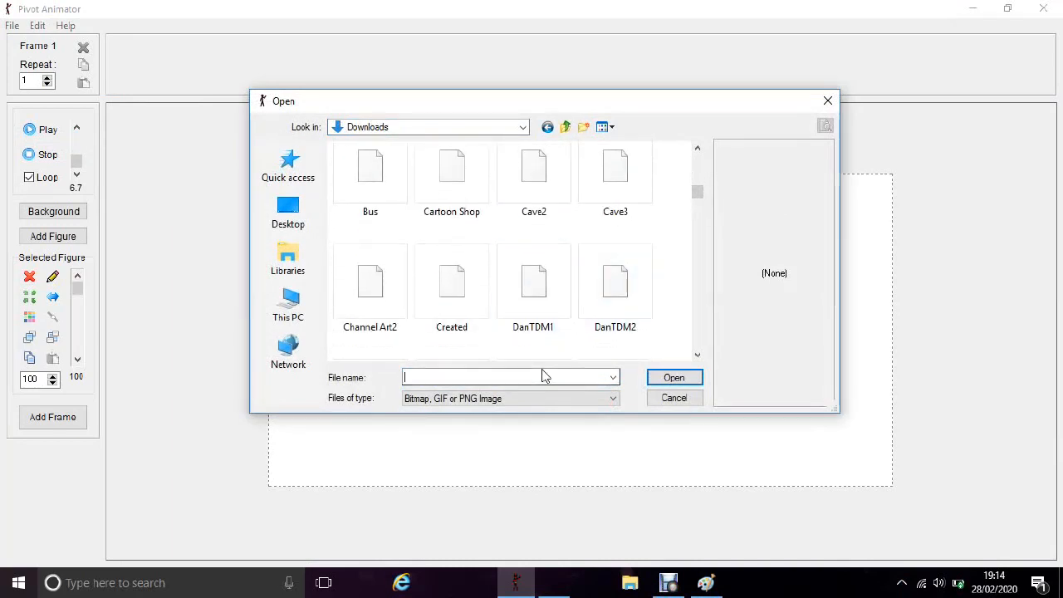
text(unt)
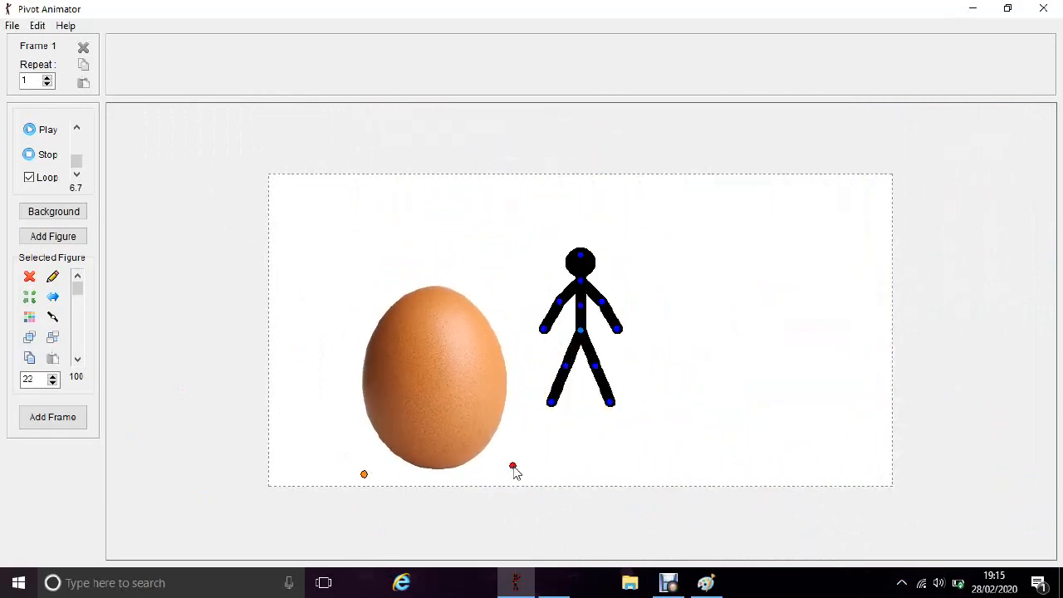
Shrink the egg sprite beside the stick figure by dragging its handle inward
drag(513, 466, 361, 367)
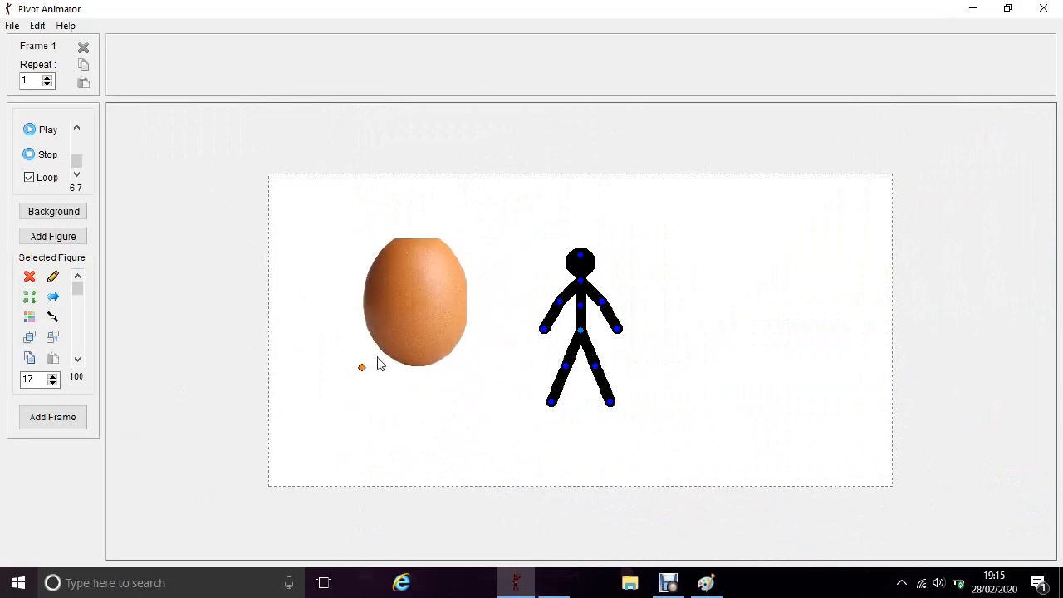